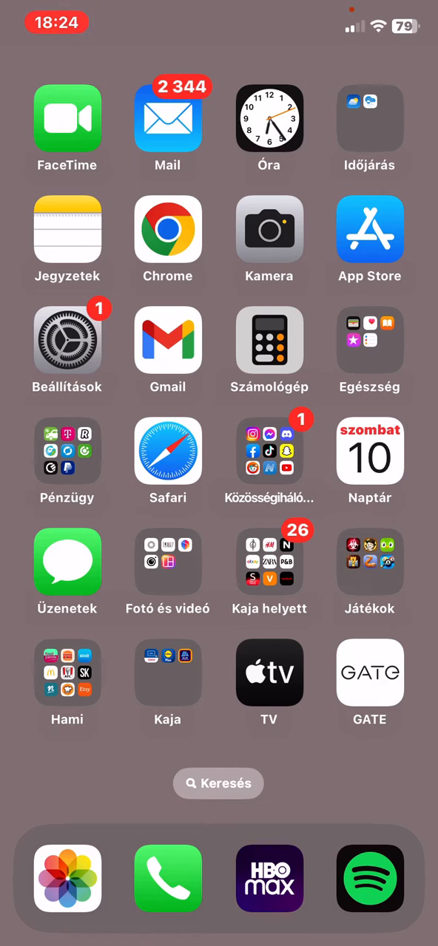
Swipe across the home screen to find and launch VLC for iOS
{"action": "scroll", "scroll_direction": "left", "scroll_amount": 3}
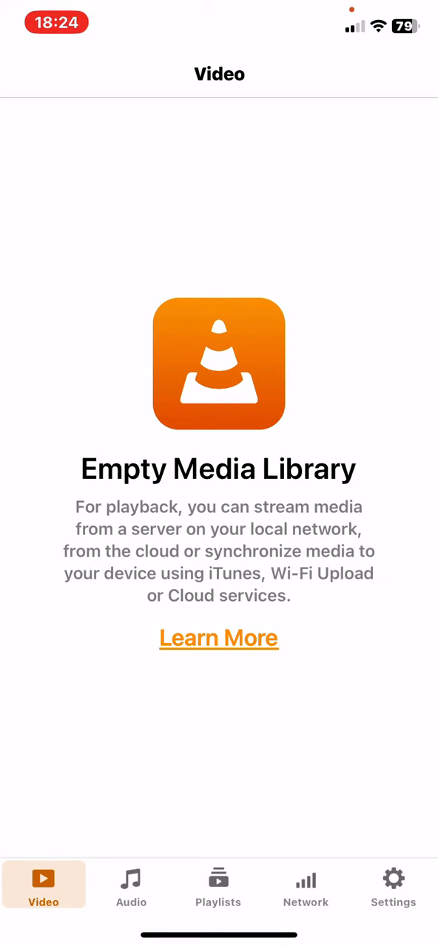
Open VLC's Settings and scroll down to the Video section
{"action": "left_click", "coordinate": [392, 879]}
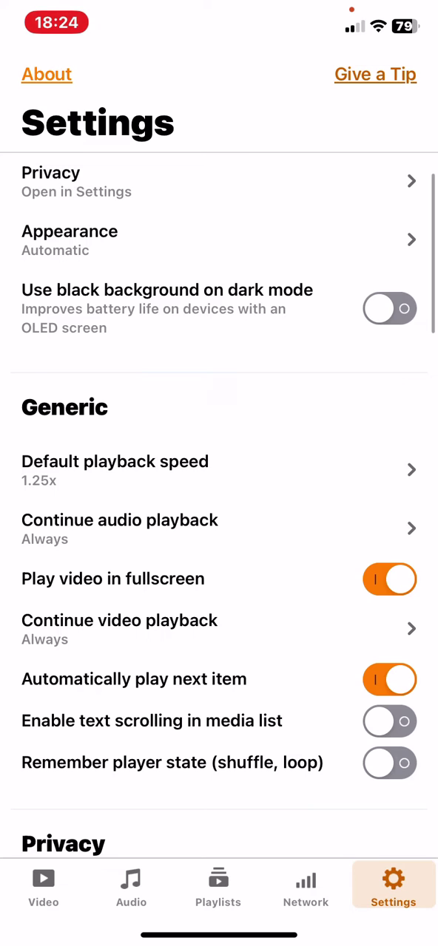
{"action": "scroll", "scroll_direction": "down", "scroll_amount": 3}
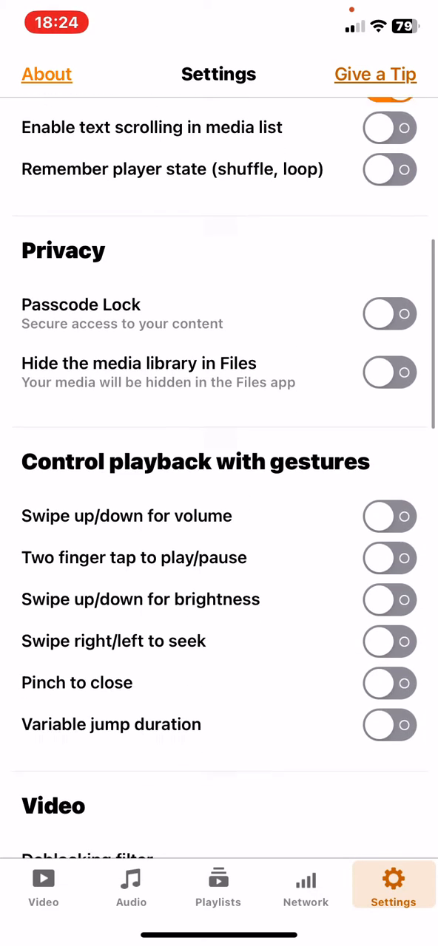
{"action": "scroll", "scroll_direction": "down", "scroll_amount": 3}
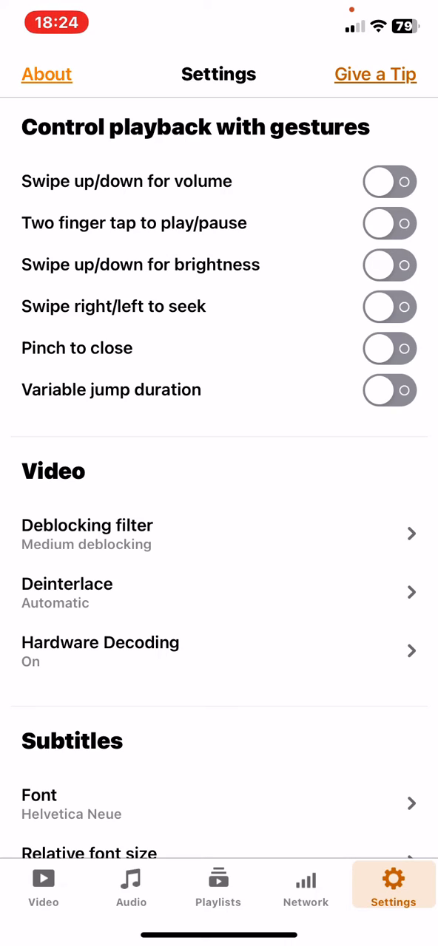
Change the Deblocking filter from Medium deblocking to No deblocking (fastest)
{"action": "left_click", "coordinate": [219, 534]}
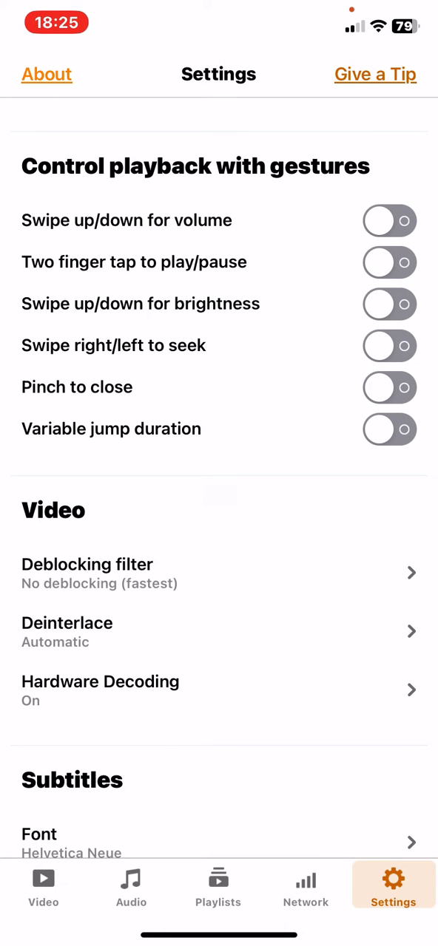
{"action": "scroll", "scroll_direction": "down", "scroll_amount": 3}
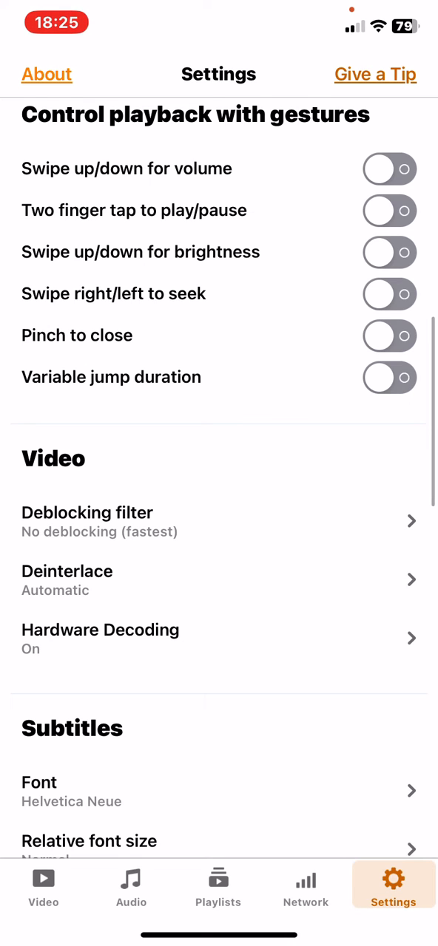